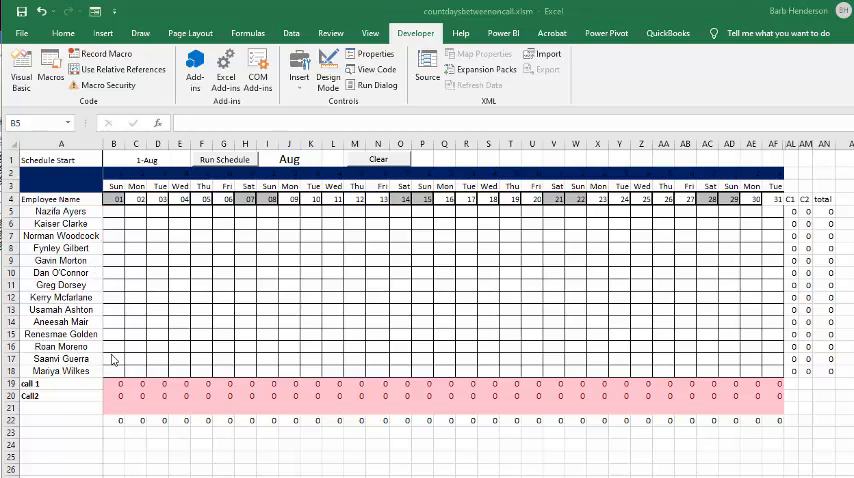
mouse_move(172, 358)
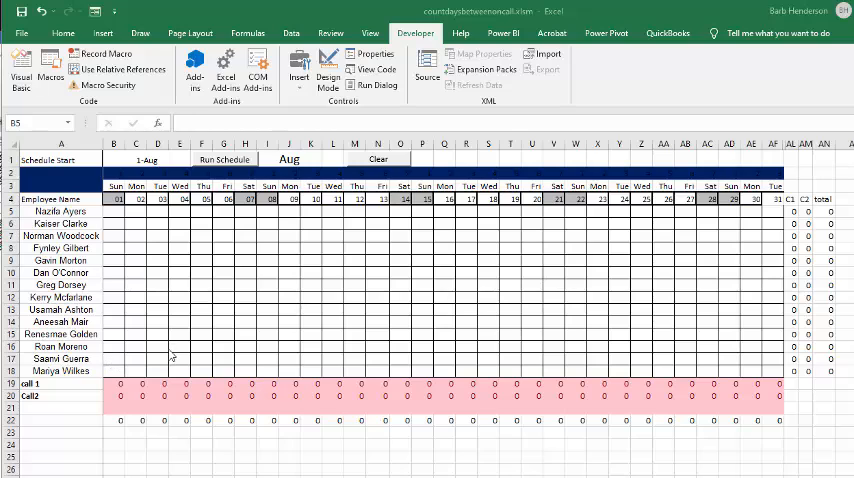
mouse_move(120, 224)
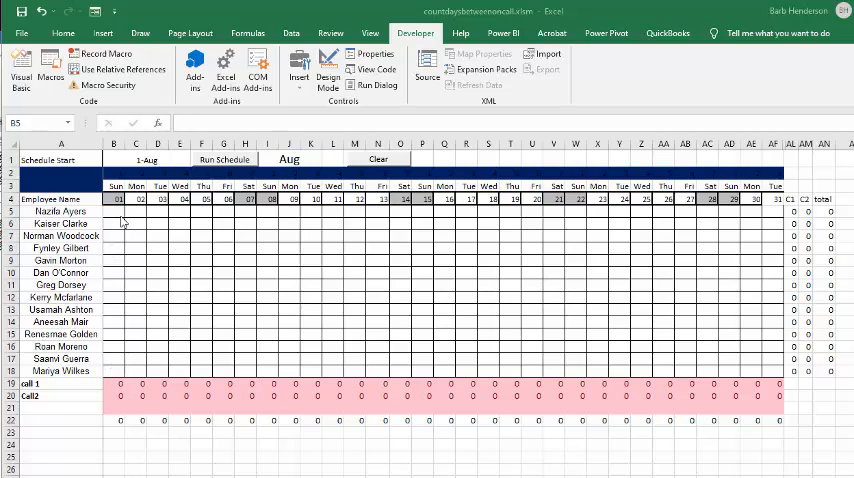
mouse_move(128, 240)
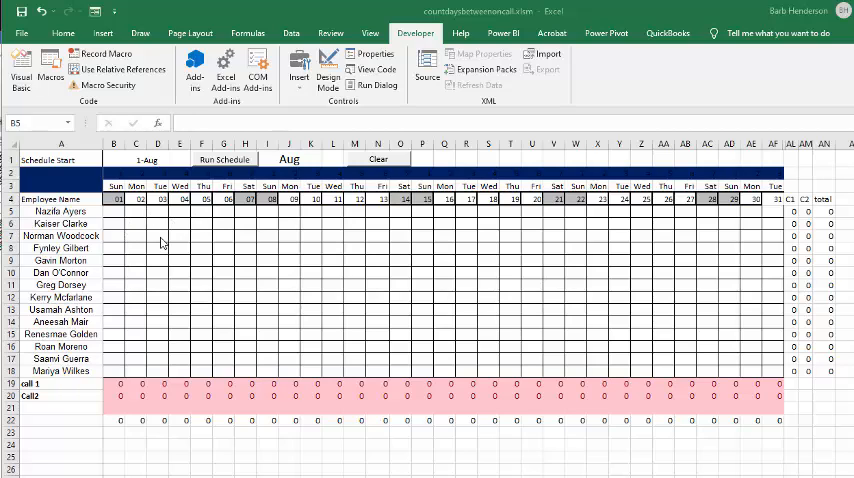
mouse_move(228, 176)
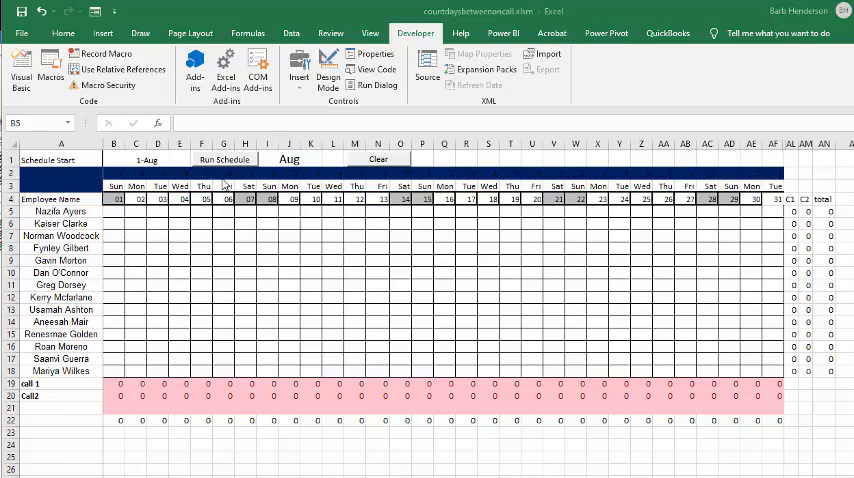
Step: Run the schedule macro to populate August with alternating C1/C2 duties, then switch to Sep
left_click(224, 160)
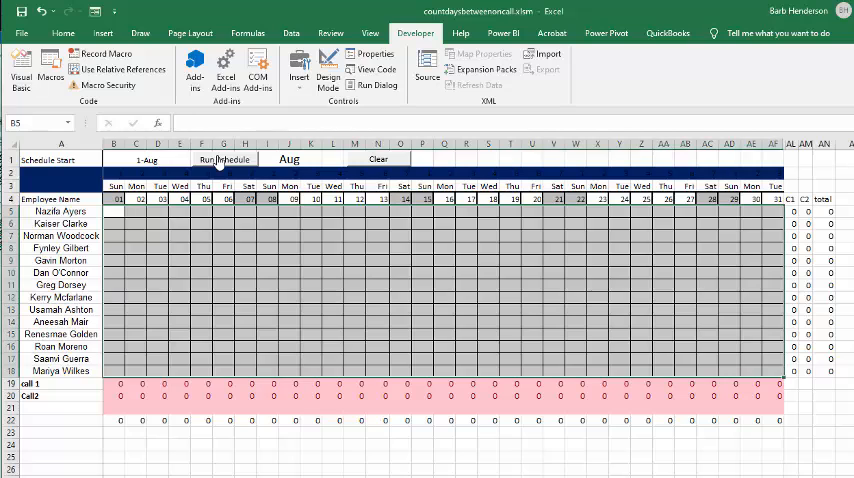
left_click(220, 160)
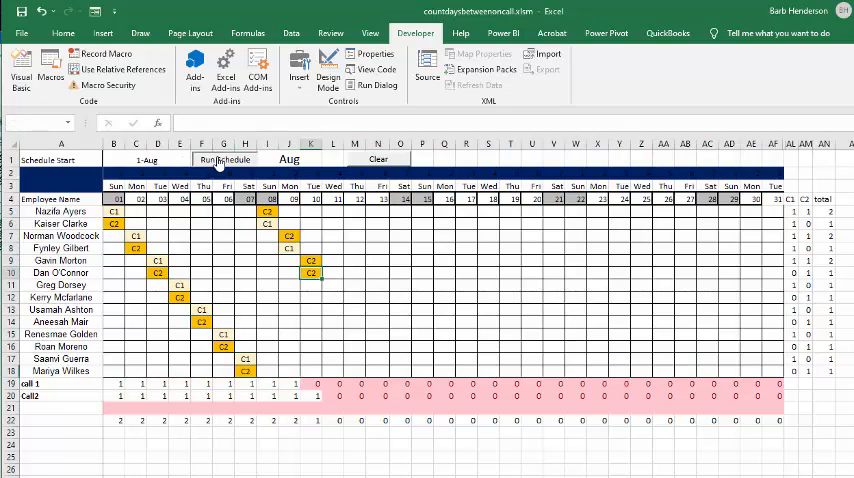
left_click(224, 160)
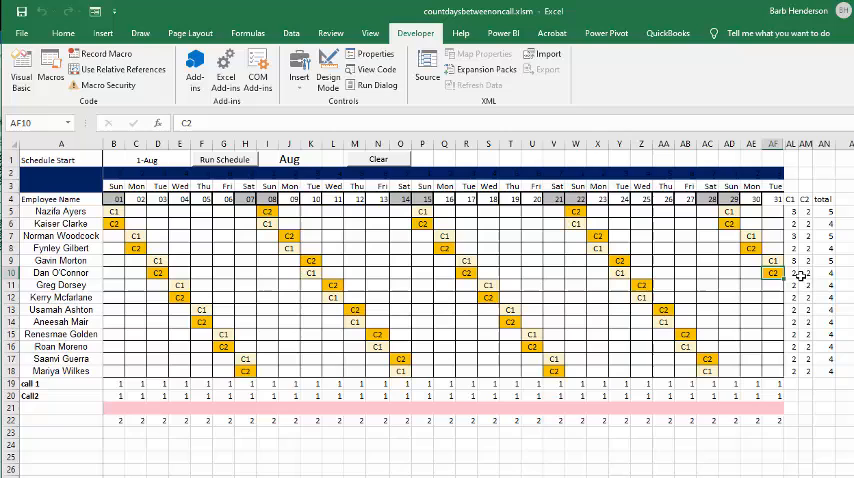
mouse_move(796, 234)
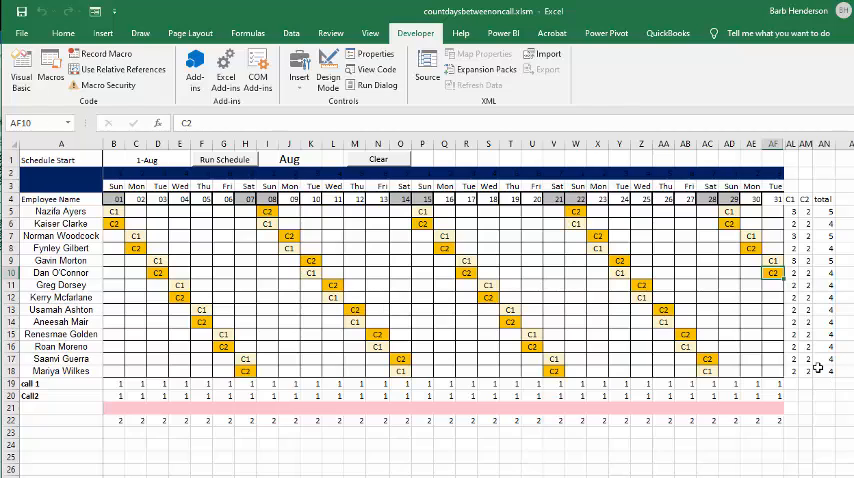
mouse_move(272, 178)
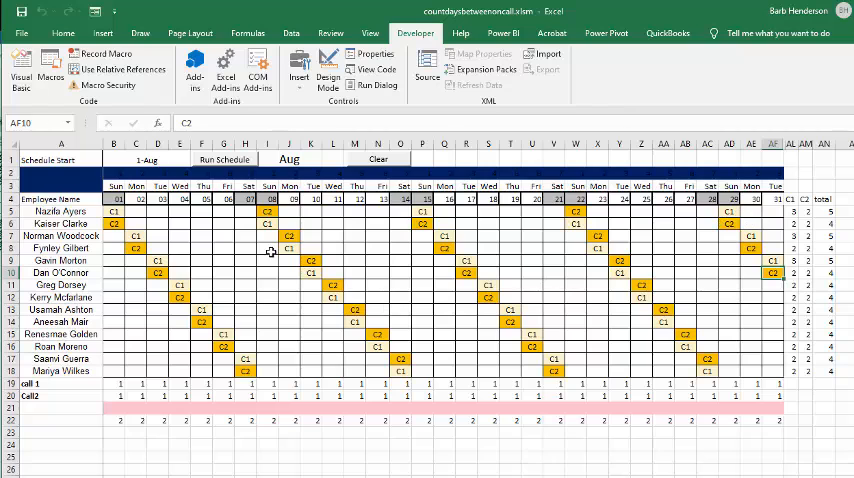
left_click(380, 160)
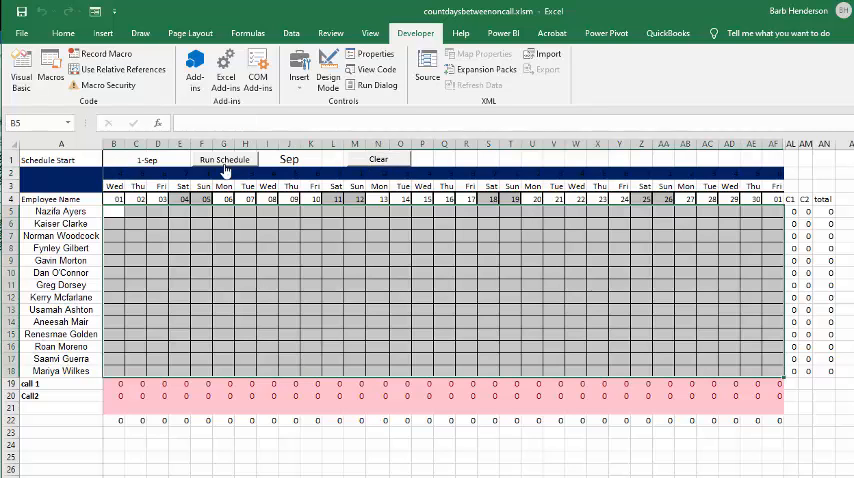
Step: Run the schedule macro again to populate September with alternating C1/C2 duties
left_click(224, 160)
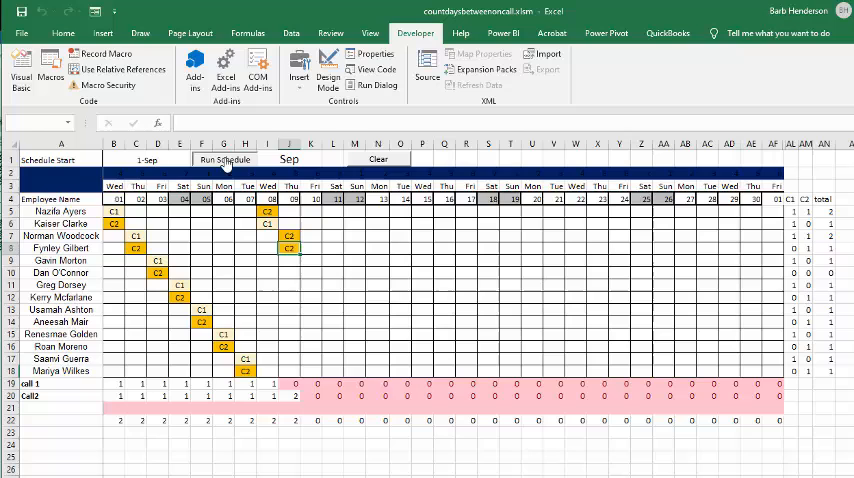
left_click(228, 160)
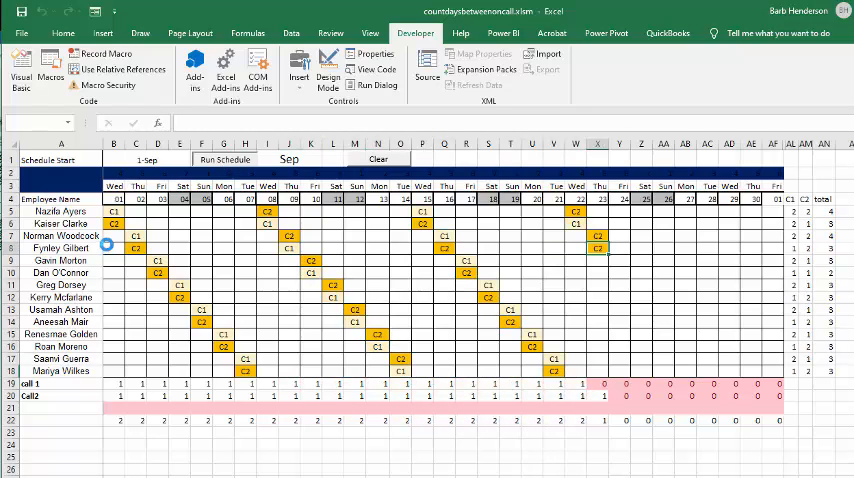
left_click(224, 160)
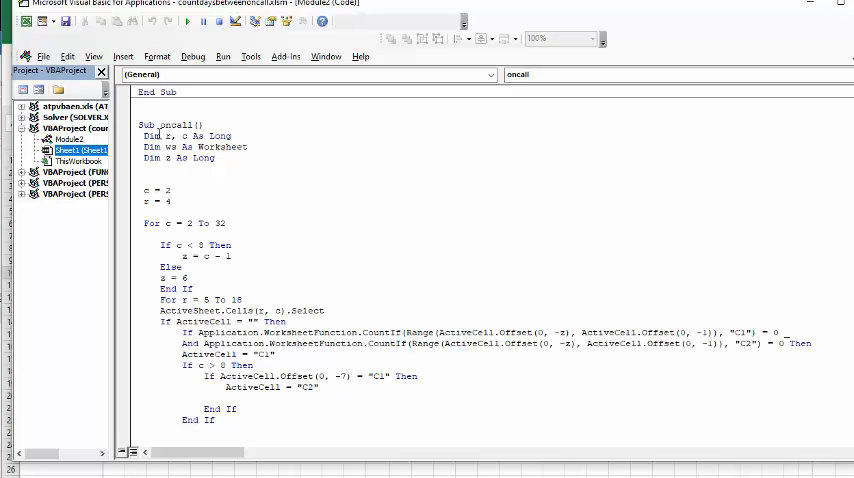
mouse_move(222, 136)
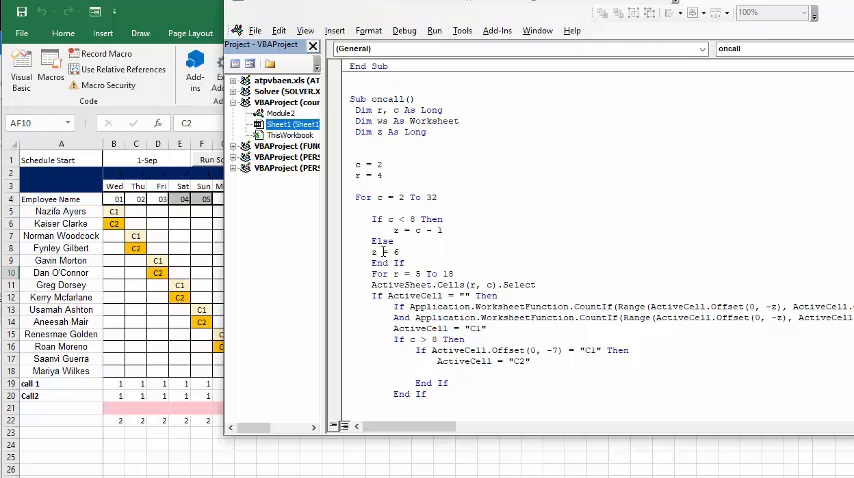
mouse_move(250, 230)
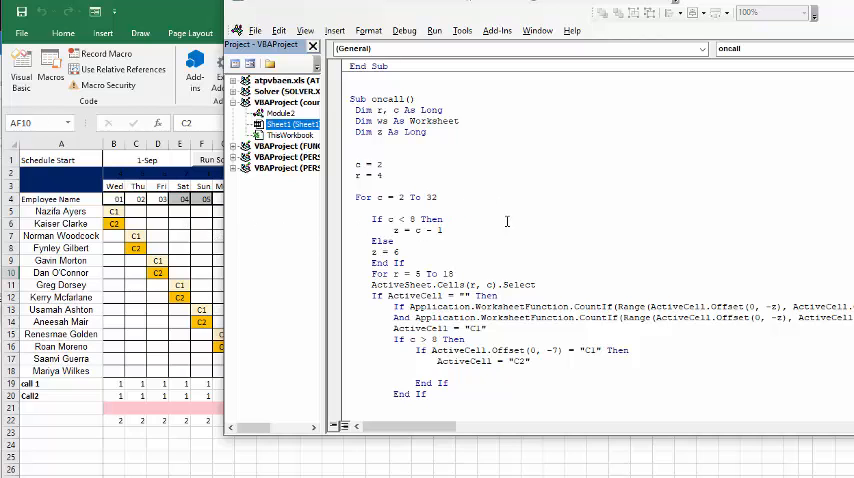
scroll("down", 3)
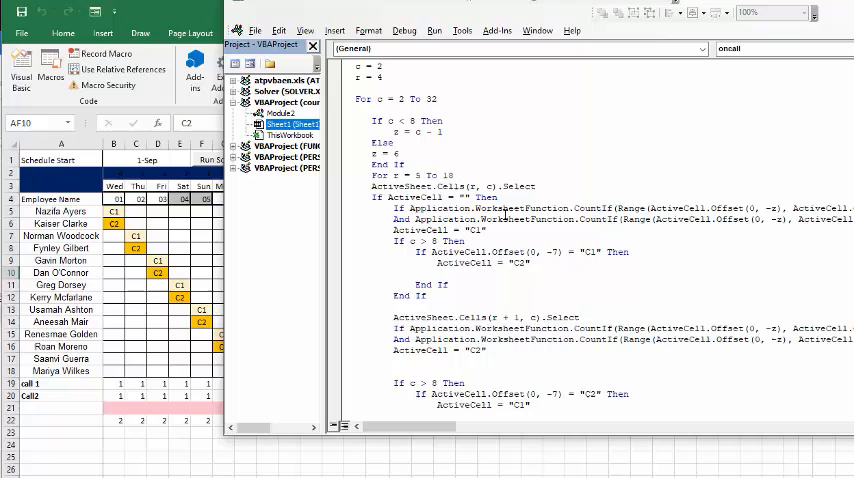
mouse_move(152, 186)
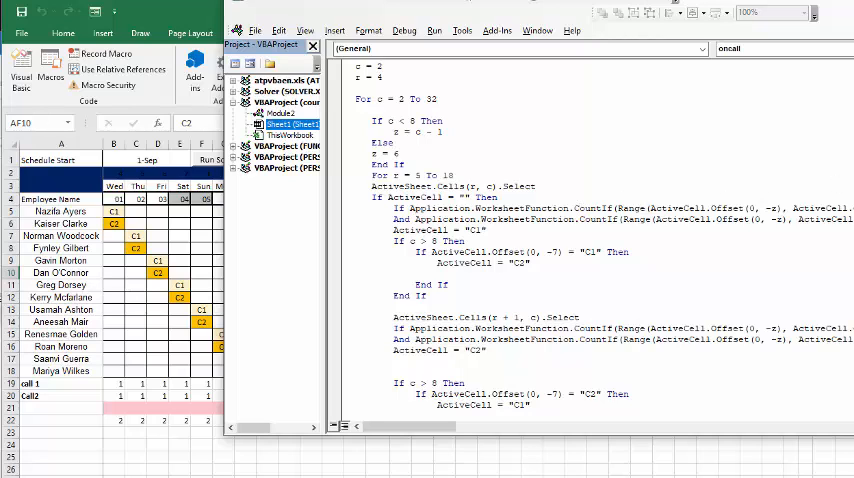
mouse_move(690, 228)
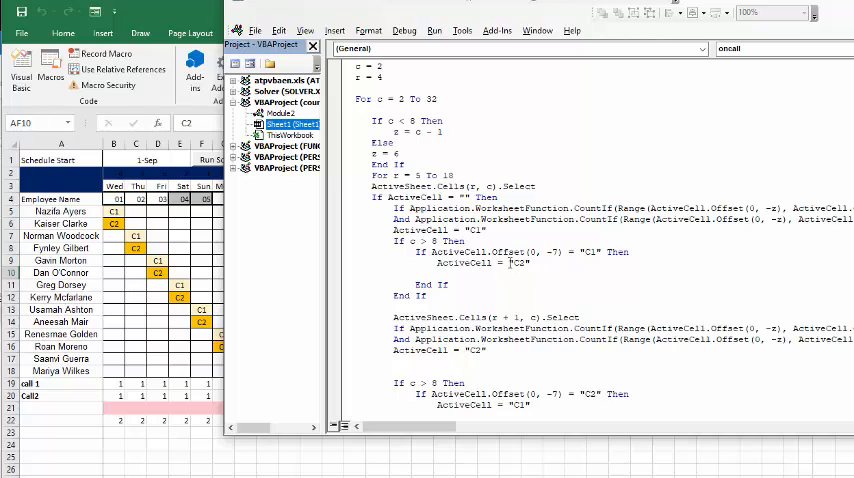
scroll("down", 3)
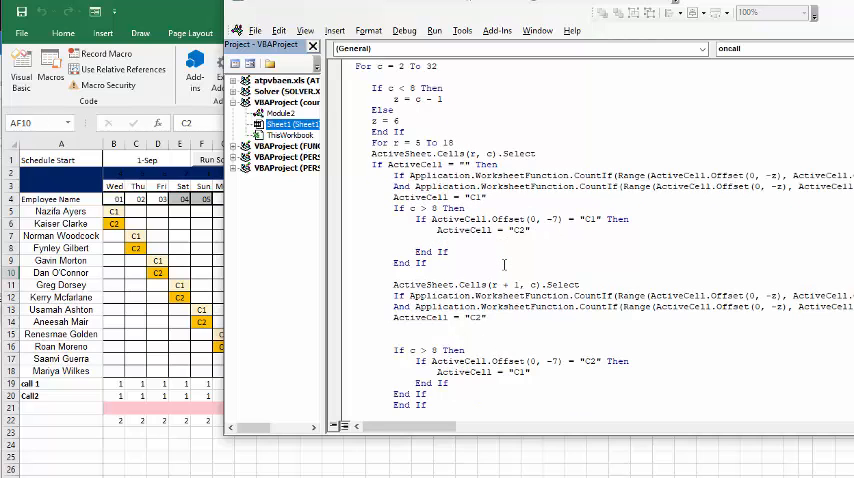
scroll("down", 3)
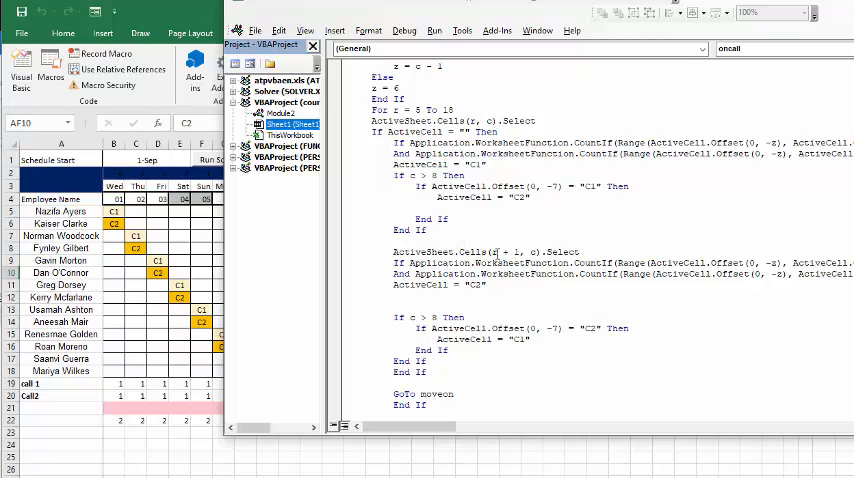
mouse_move(132, 212)
type("End If")
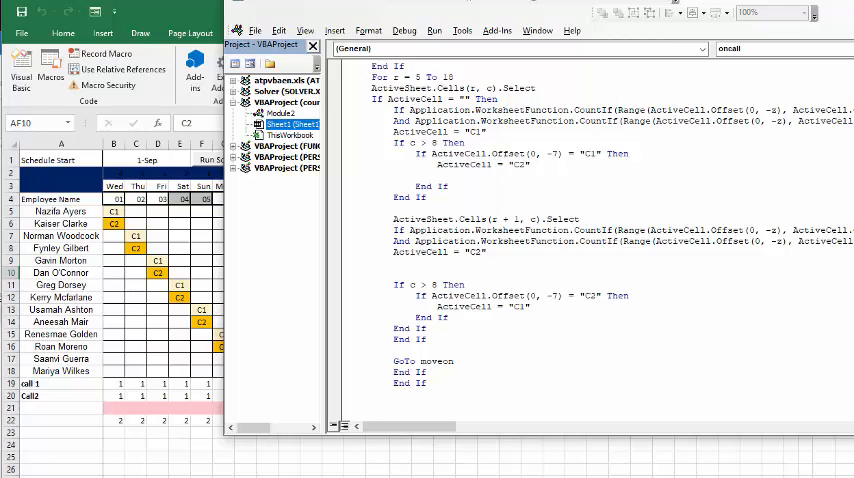
mouse_move(428, 258)
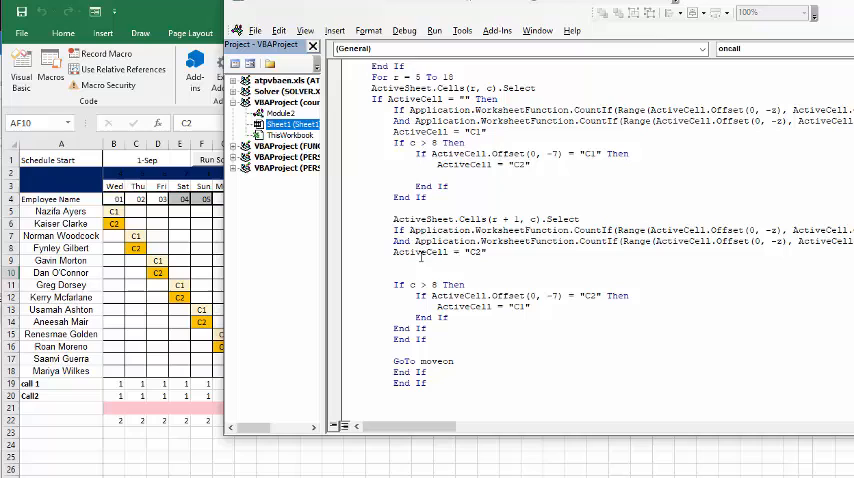
mouse_move(428, 296)
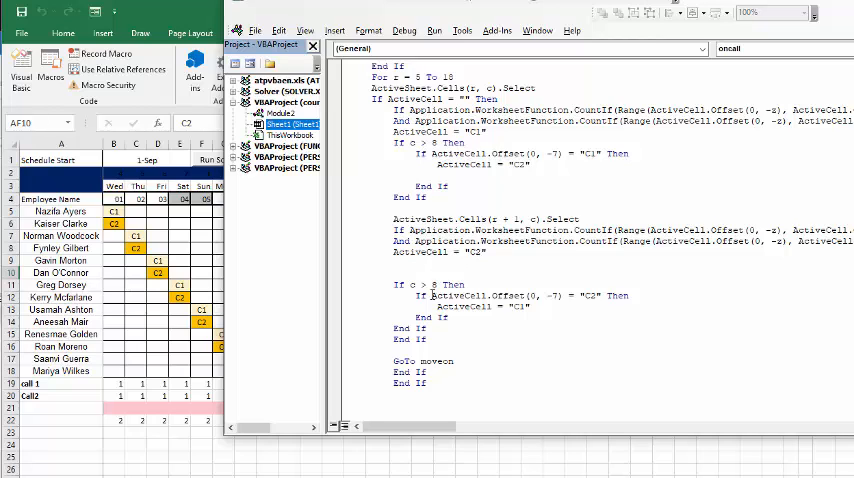
mouse_move(576, 302)
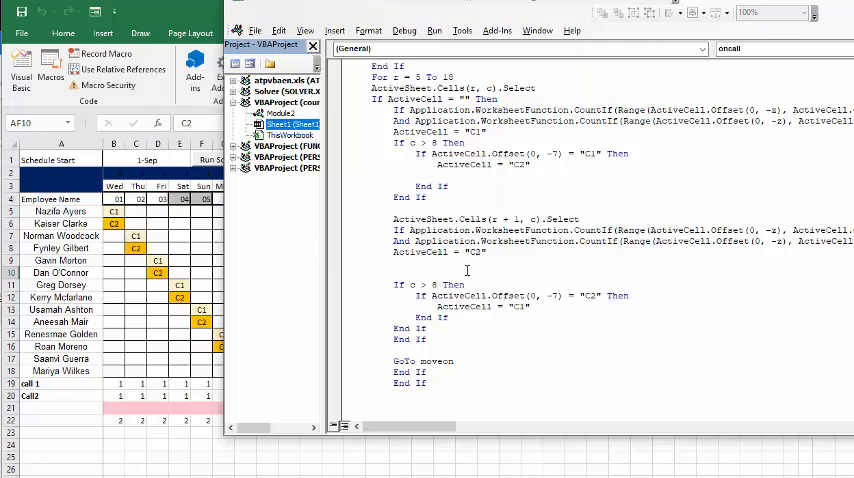
mouse_move(476, 318)
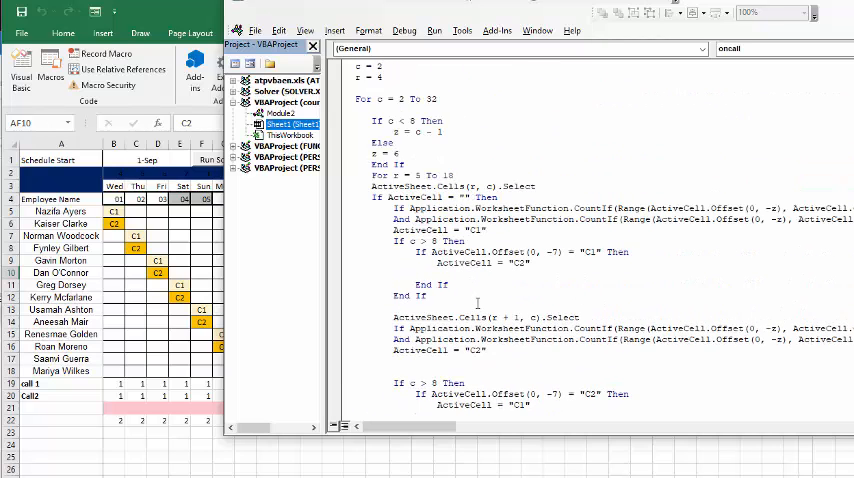
scroll("up", 3)
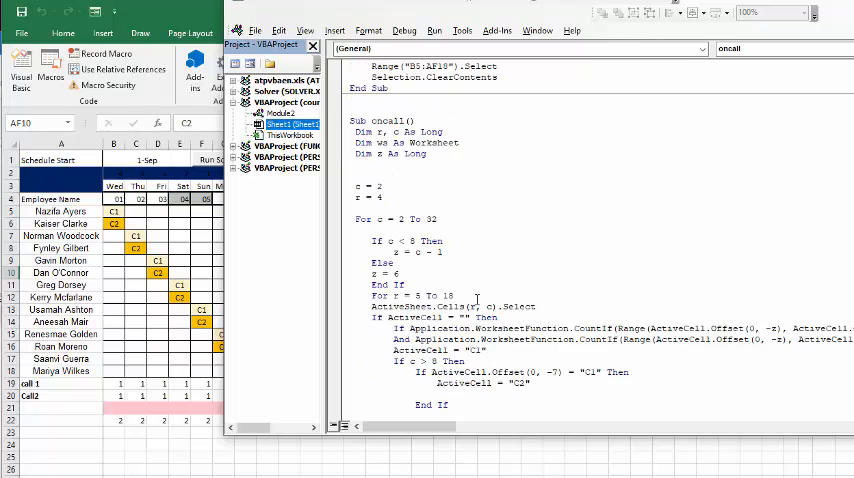